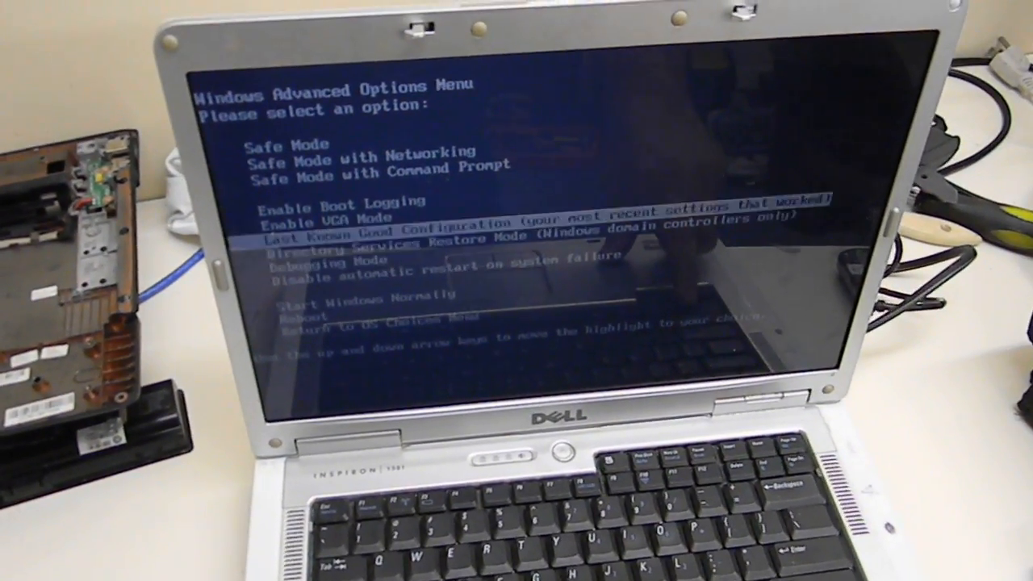
Choose Safe Mode and start Microsoft Windows XP Home Edition so driver files begin loading
key(up)
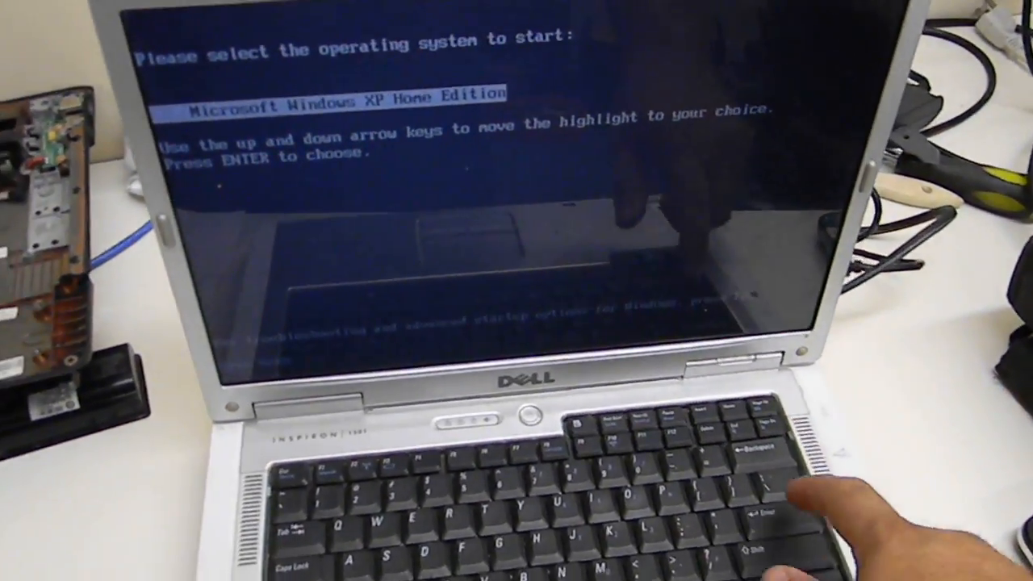
key(enter)
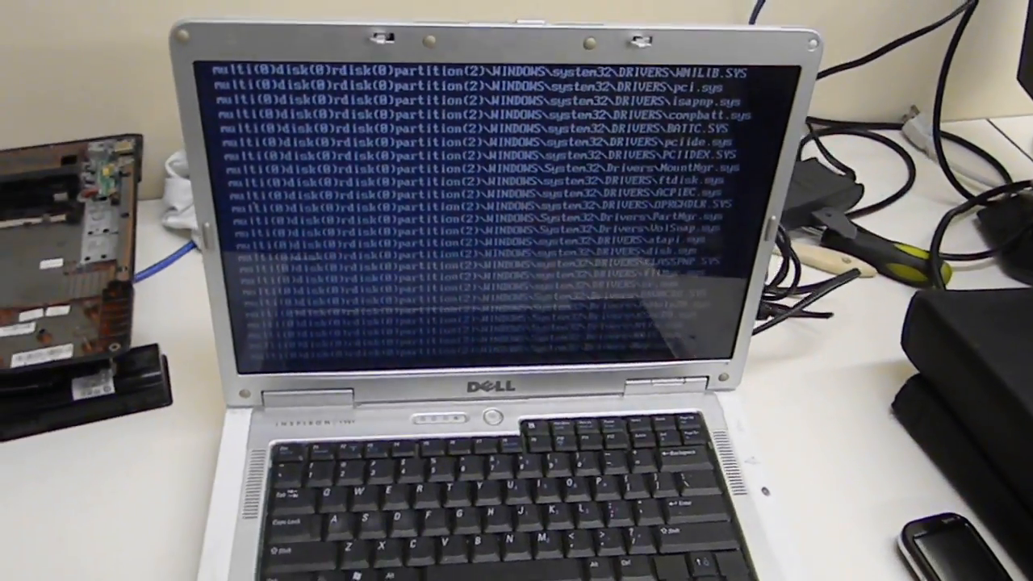